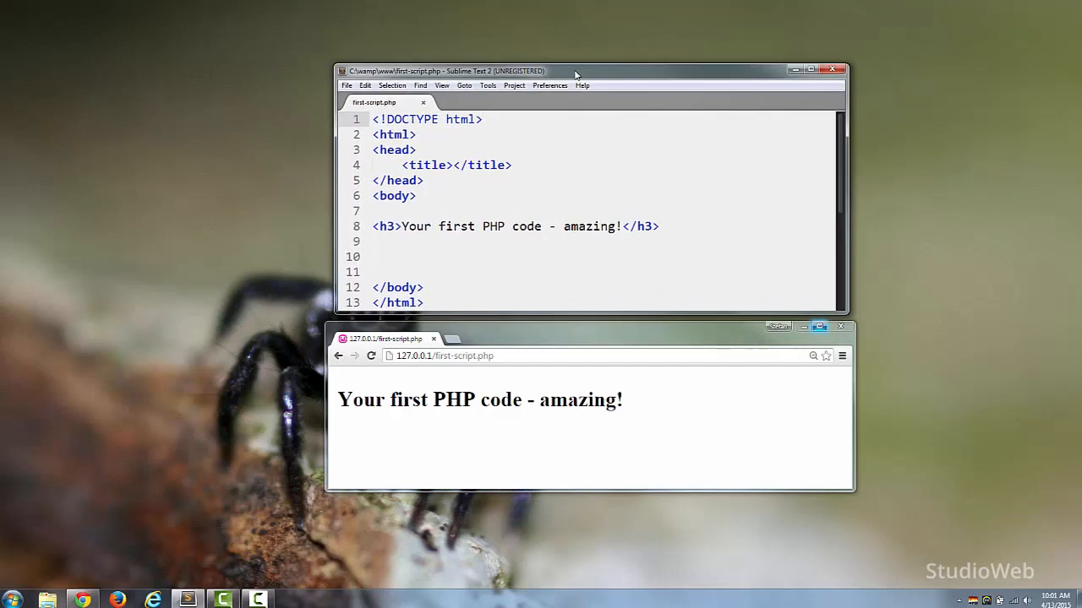
# - Place the cursor around the h3 heading and the empty <?php ... ?> block below it
pyautogui.moveTo(575, 71); pyautogui.dragTo(544, 74)
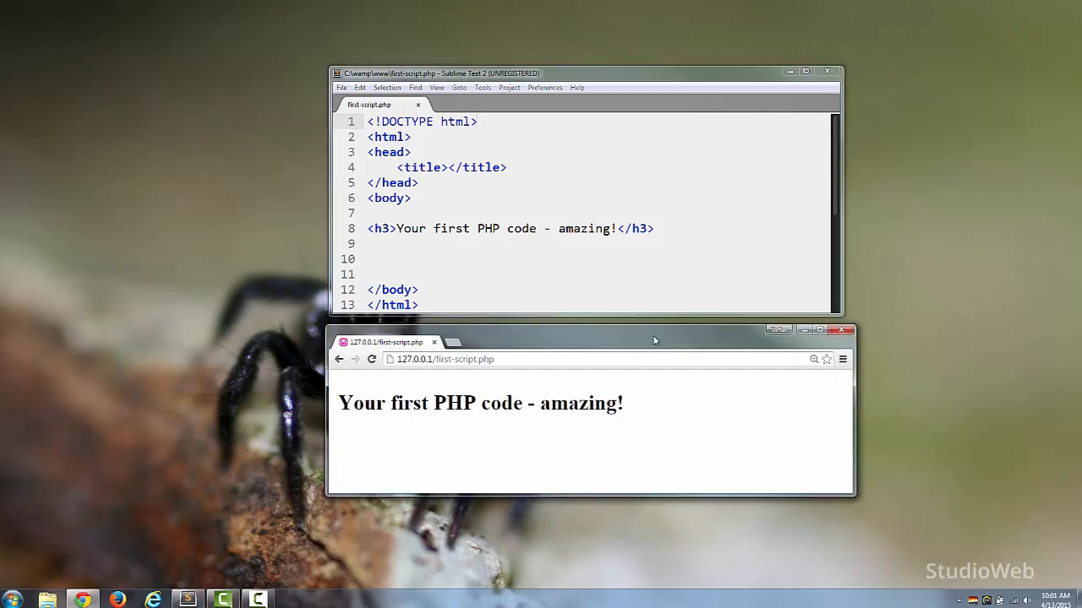
pyautogui.moveTo(600, 440)
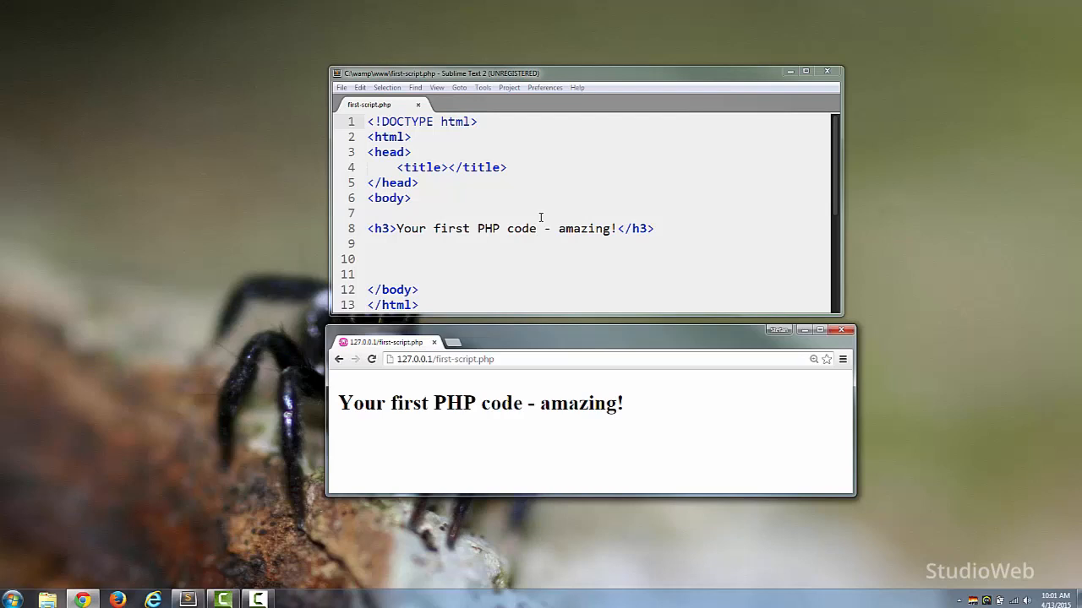
pyautogui.moveTo(422, 308)
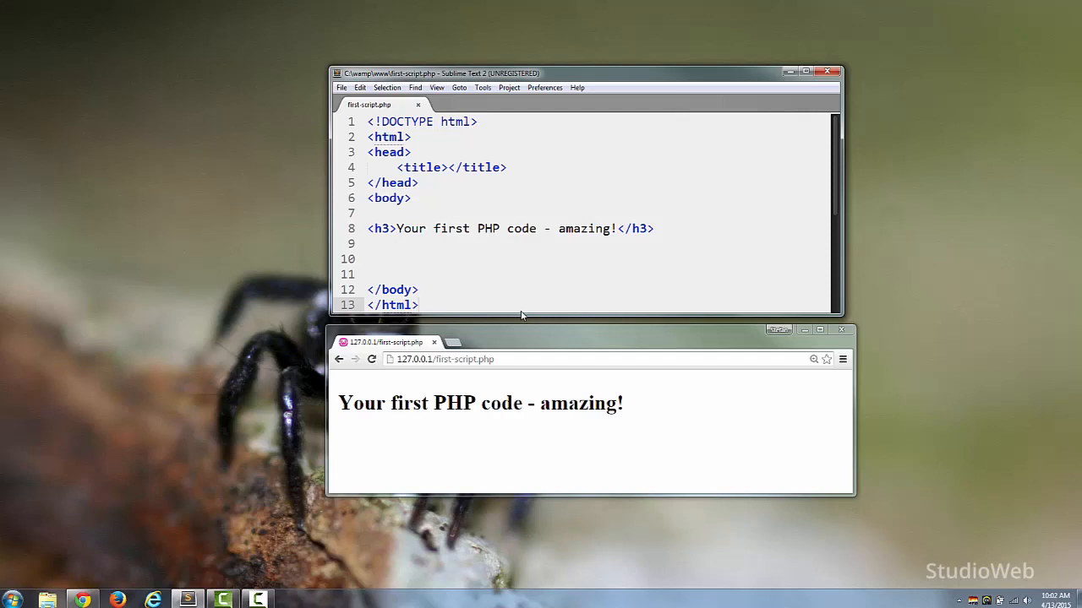
pyautogui.moveTo(419, 167)
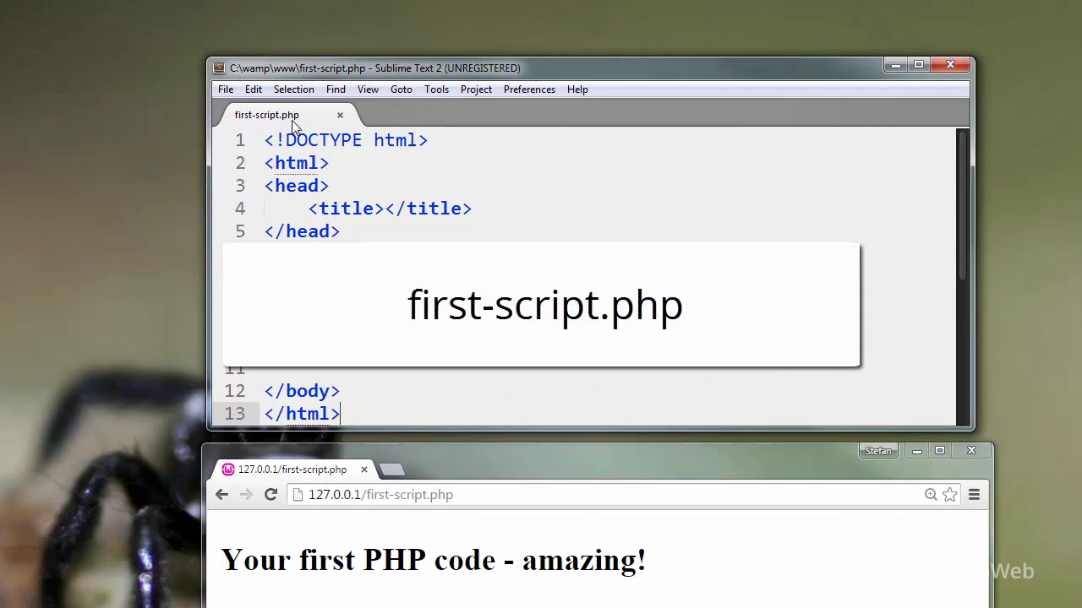
pyautogui.moveTo(279, 115)
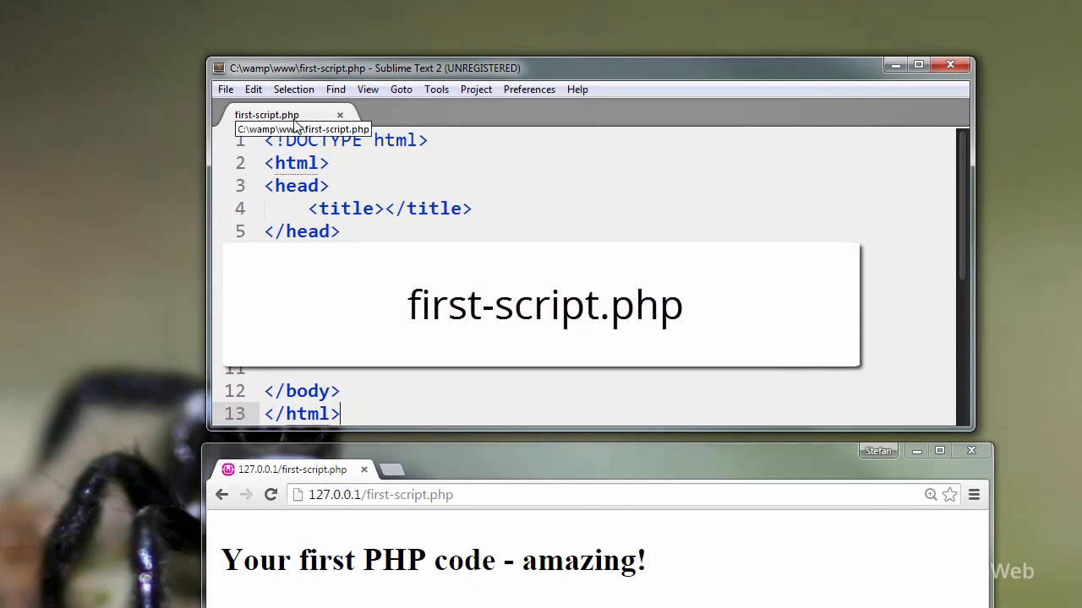
pyautogui.moveTo(257, 120)
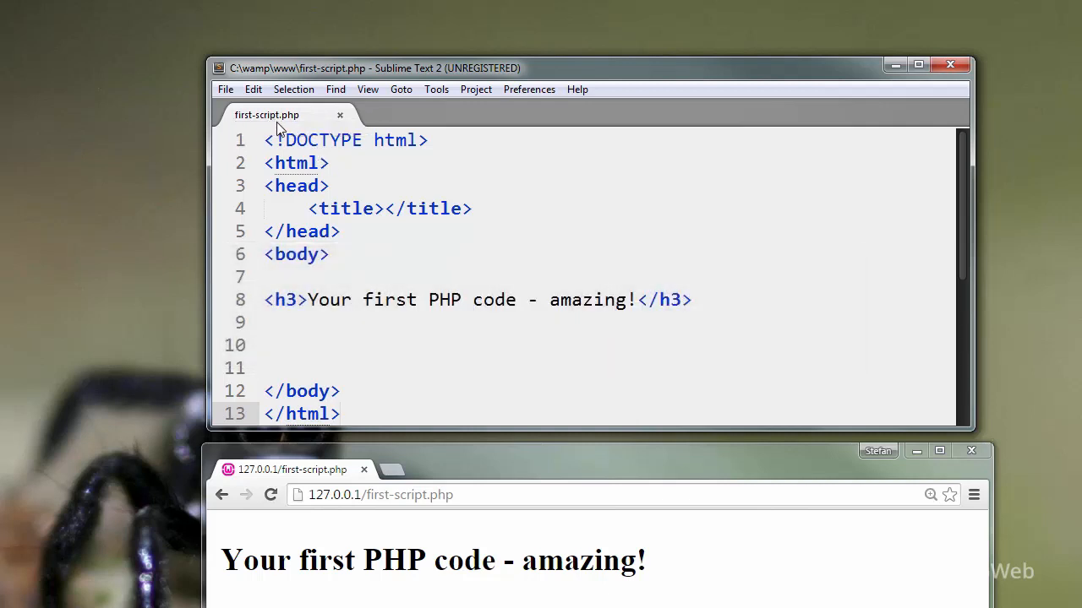
pyautogui.moveTo(313, 129)
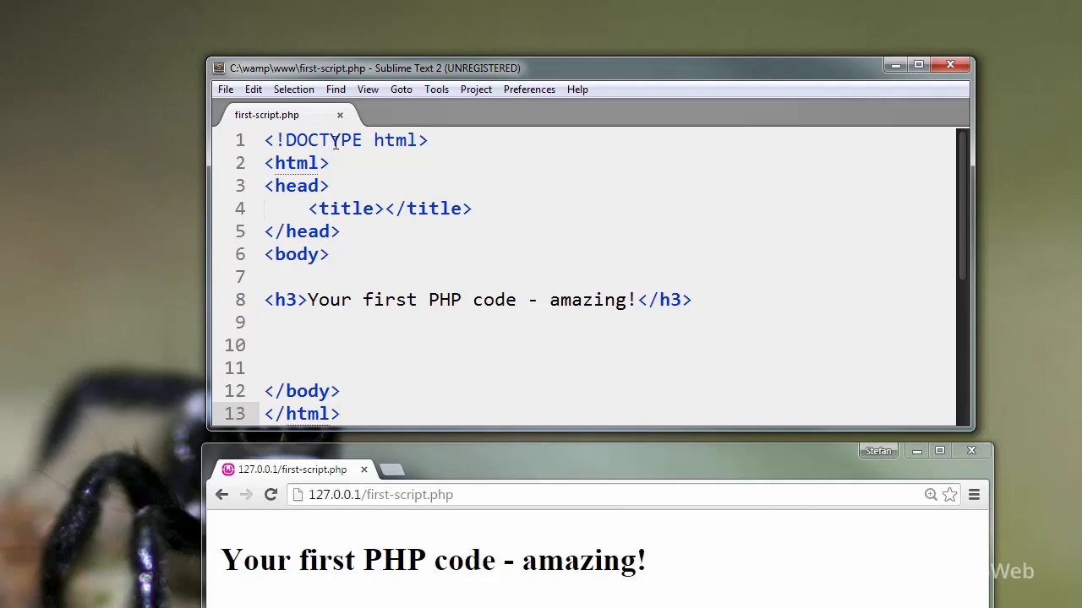
pyautogui.moveTo(297, 128)
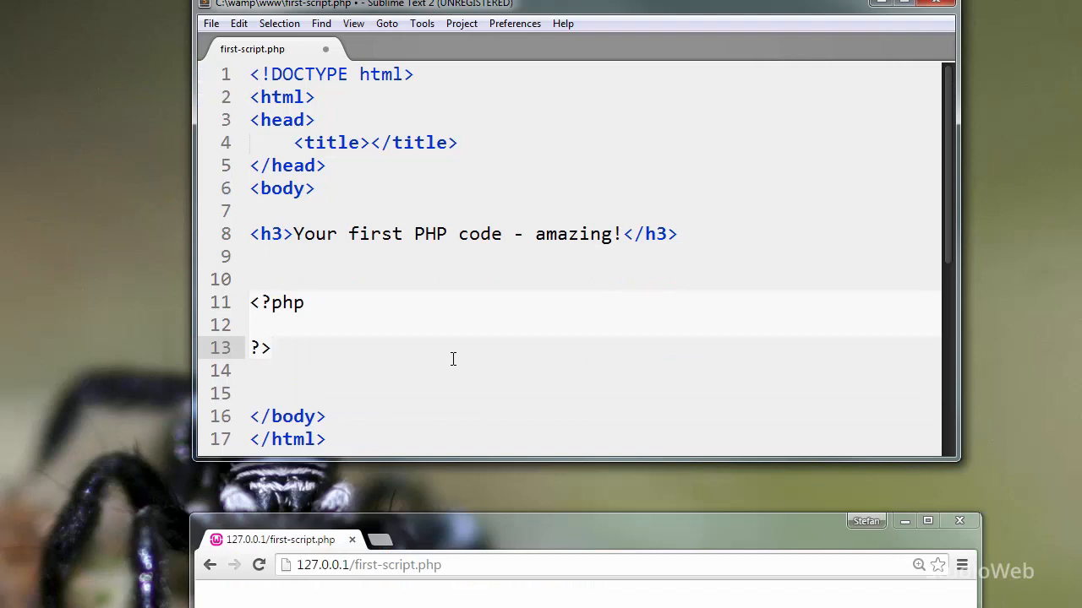
pyautogui.click(271, 348)
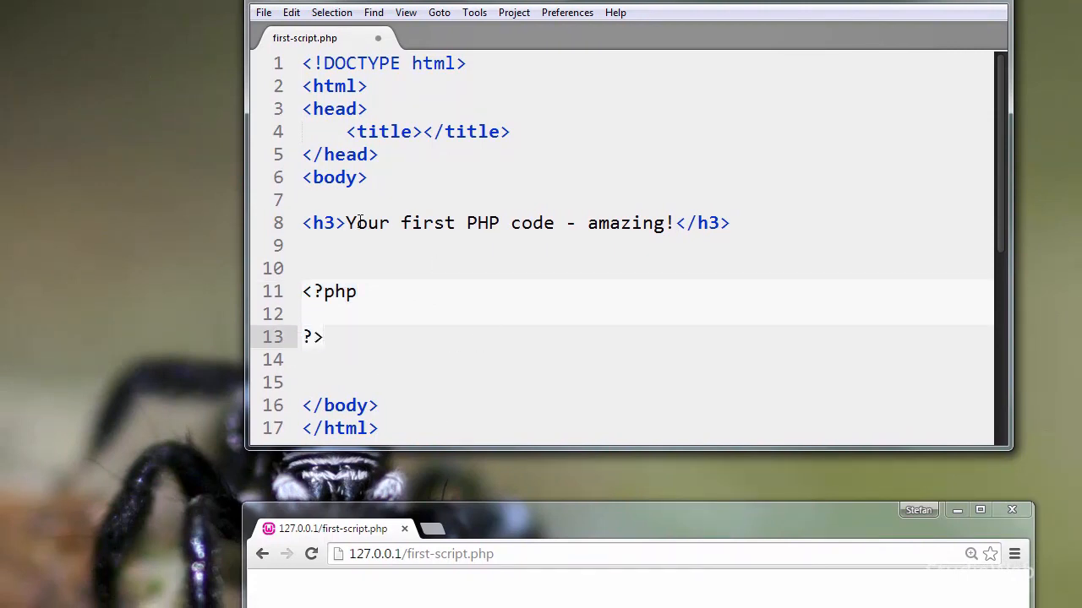
pyautogui.doubleClick(323, 223)
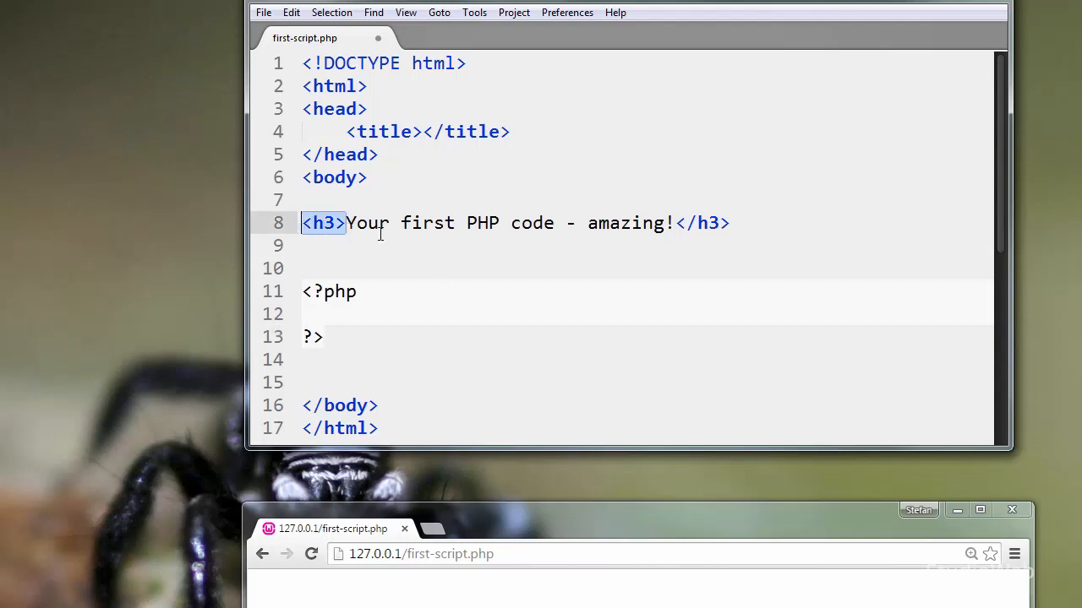
pyautogui.click(359, 290)
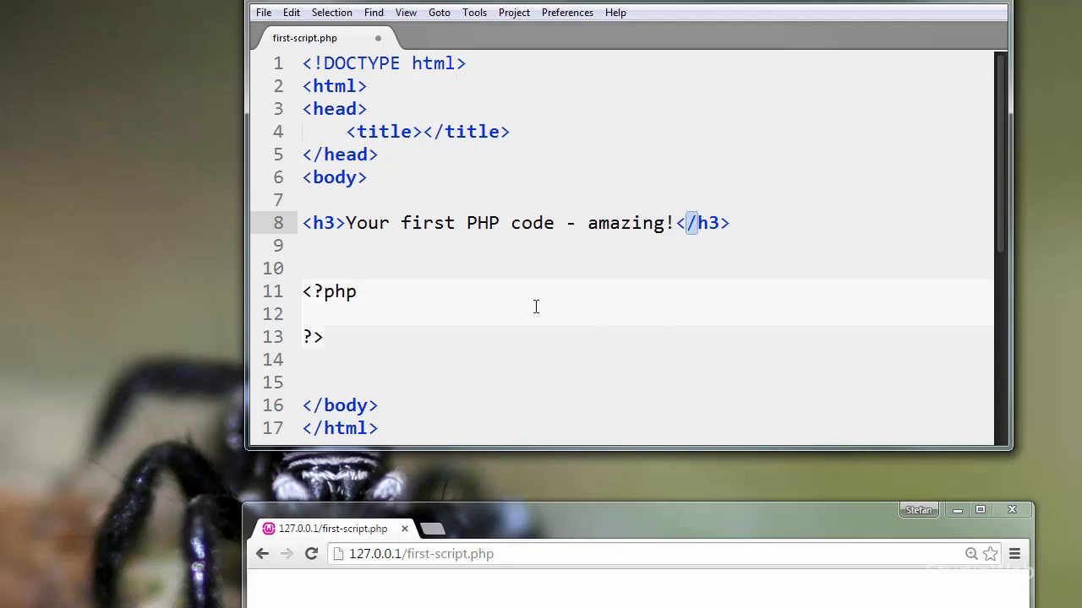
pyautogui.click(324, 336)
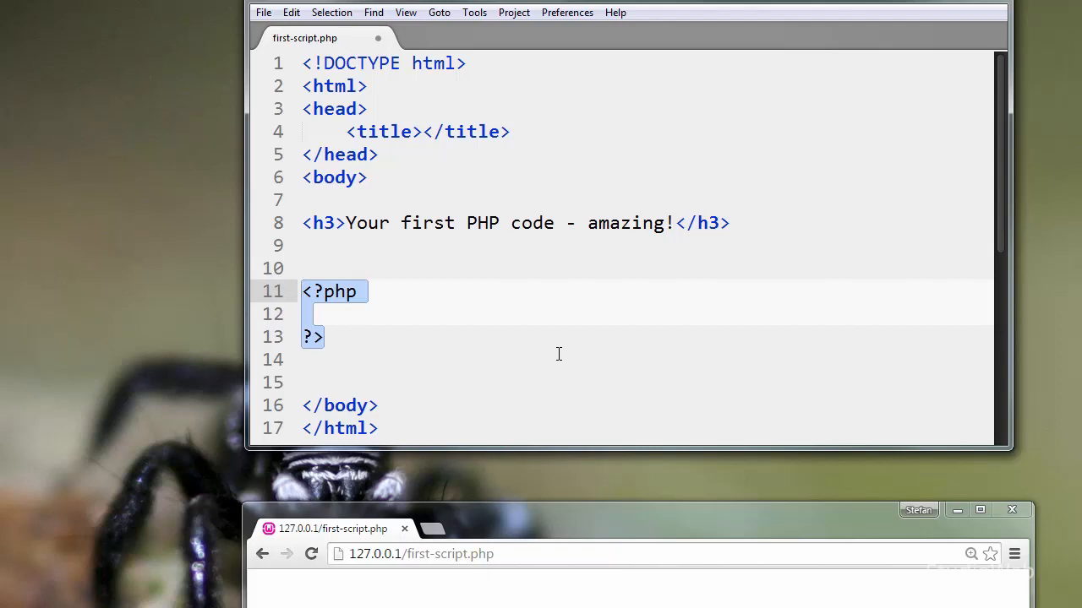
pyautogui.moveTo(556, 352)
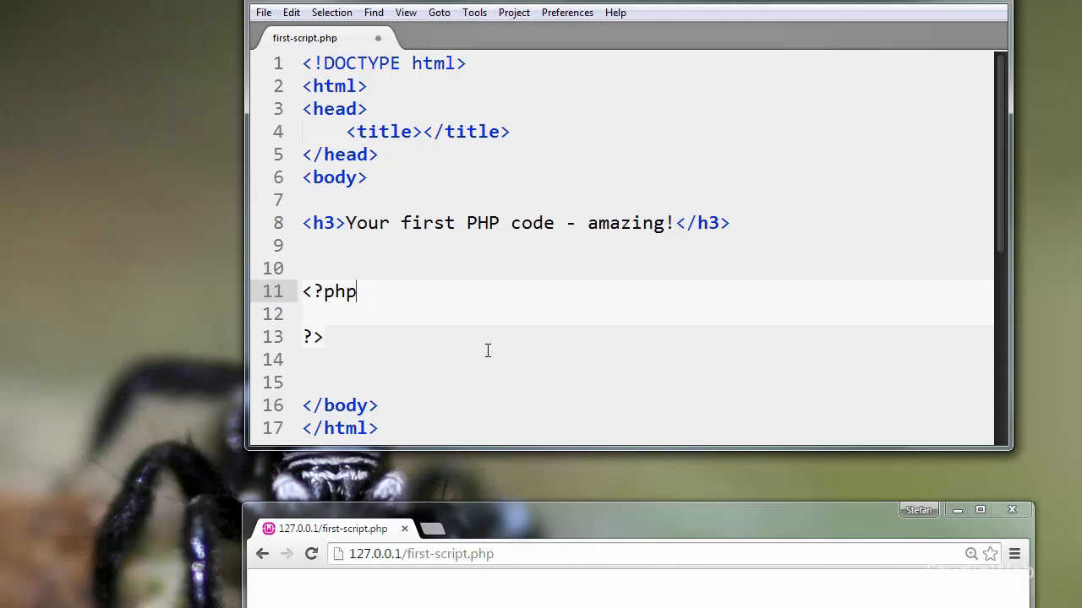
# - Add print("This is some PHP code!") on a new line inside the PHP block
pyautogui.press('enter')
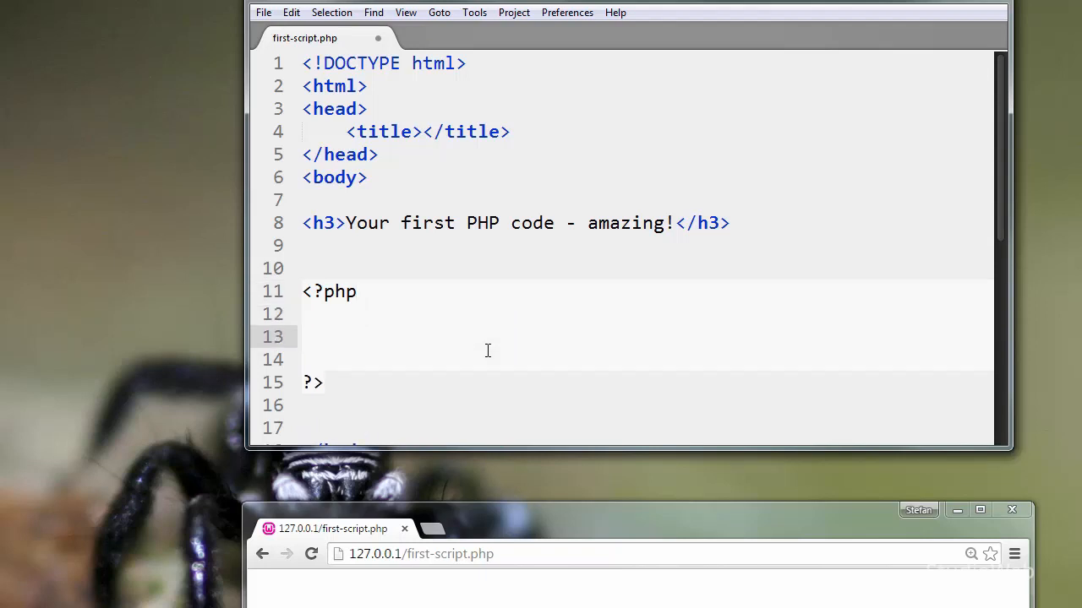
pyautogui.write('print("This is some PHP")')
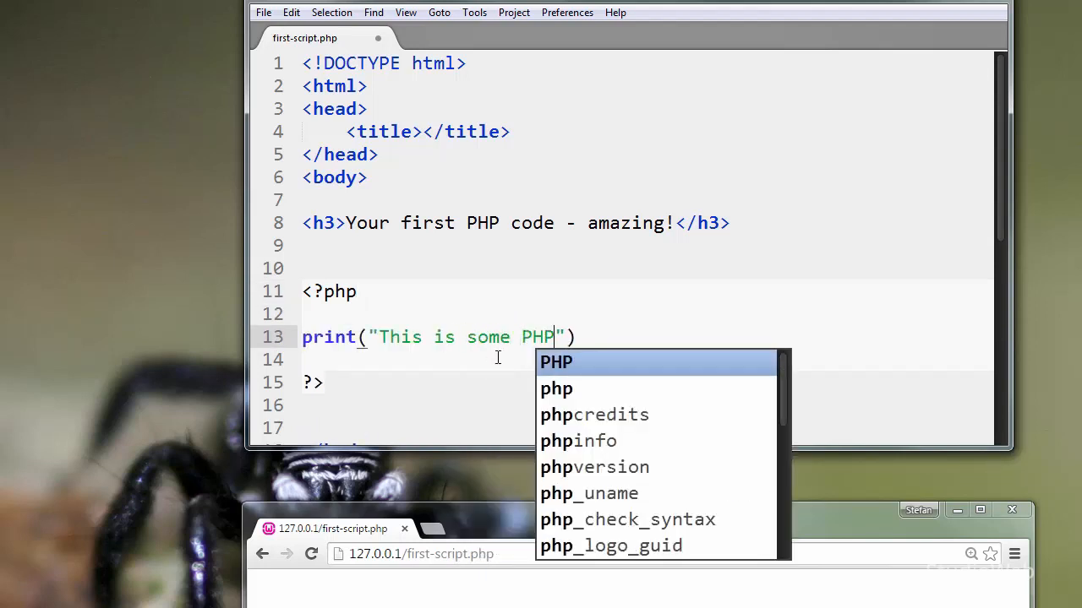
pyautogui.write('code!')
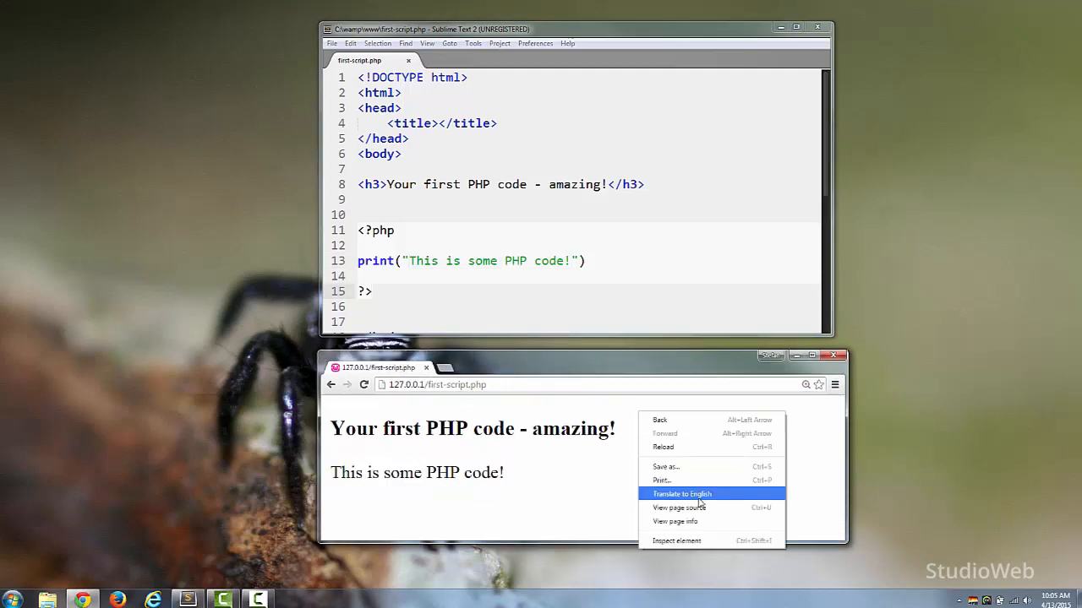
# - View the page source in Chrome, showing the printed text with no PHP tags
pyautogui.click(679, 507)
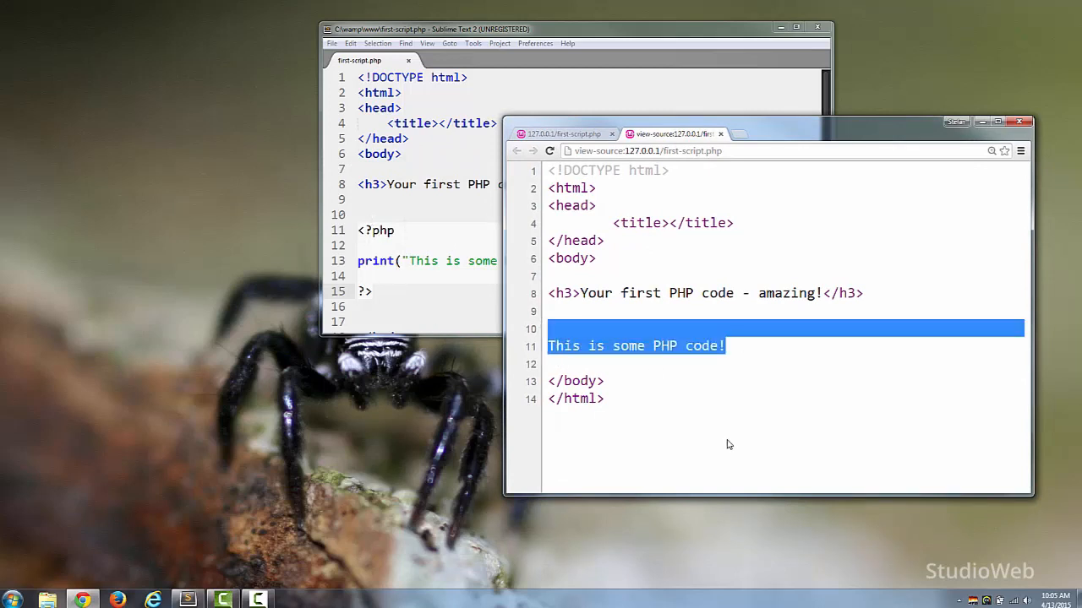
pyautogui.moveTo(970, 426)
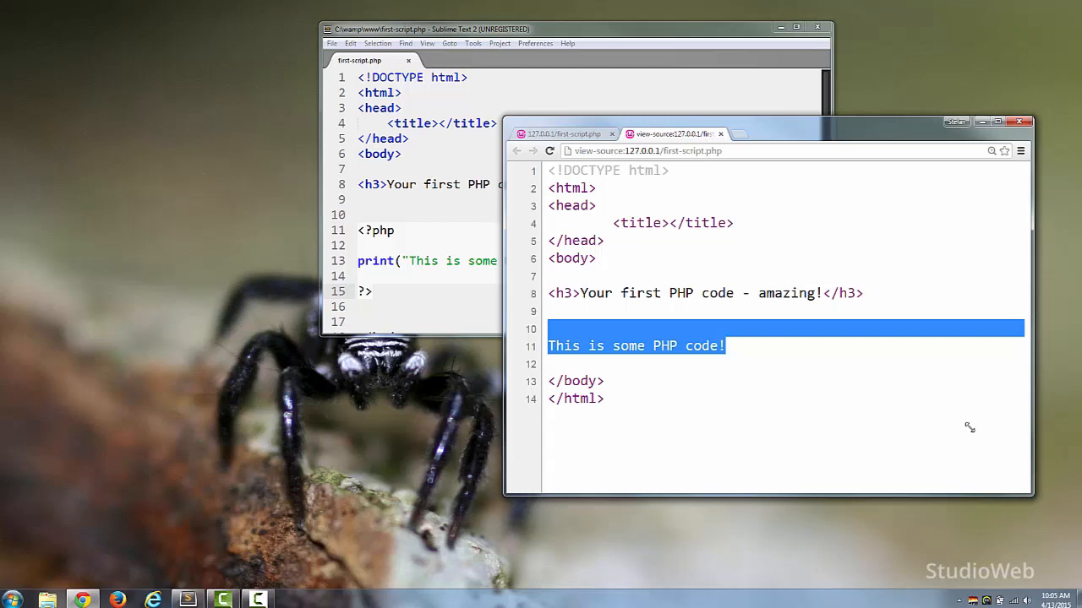